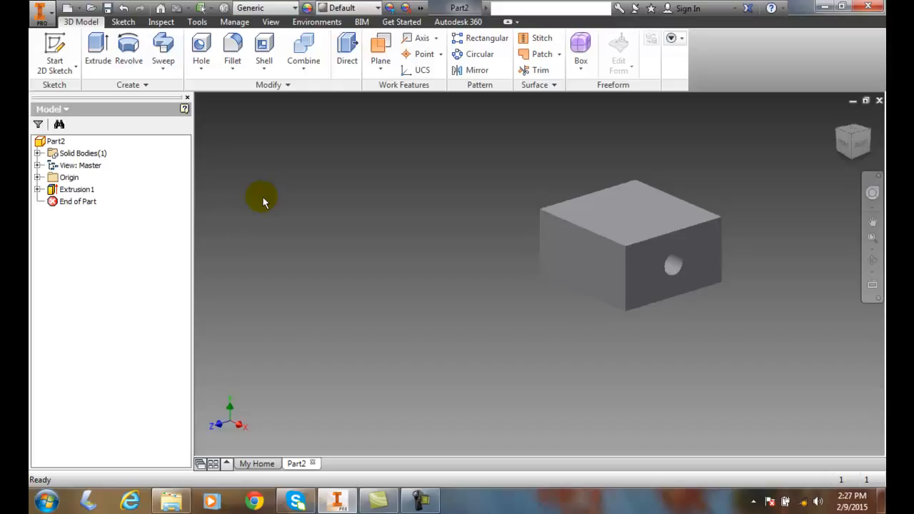
mouse_move(332, 228)
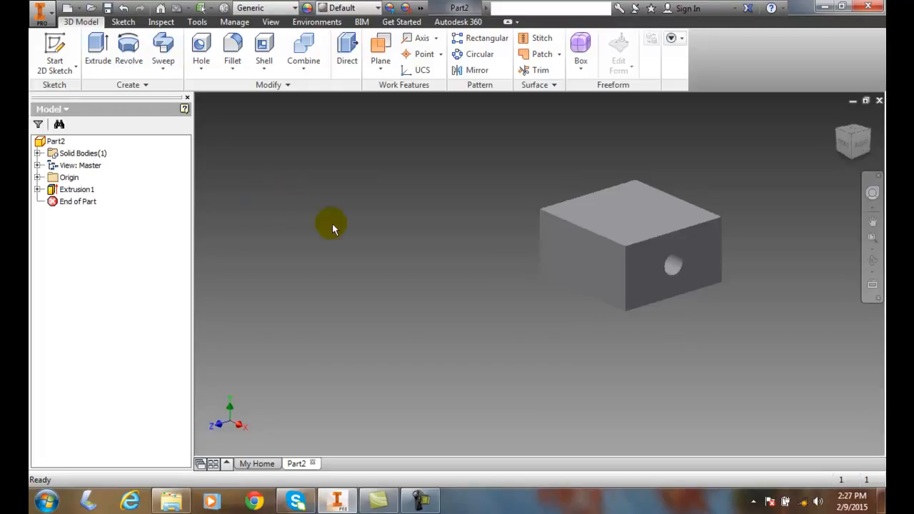
mouse_move(380, 241)
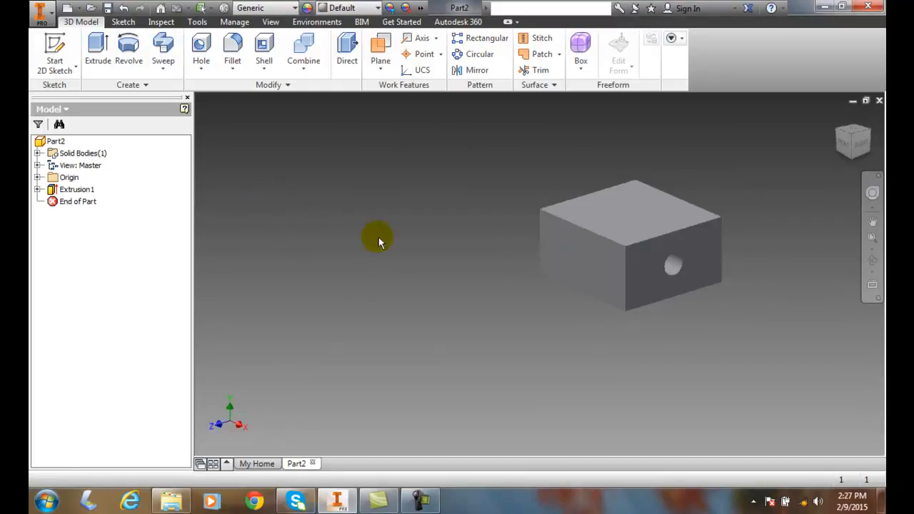
mouse_move(361, 207)
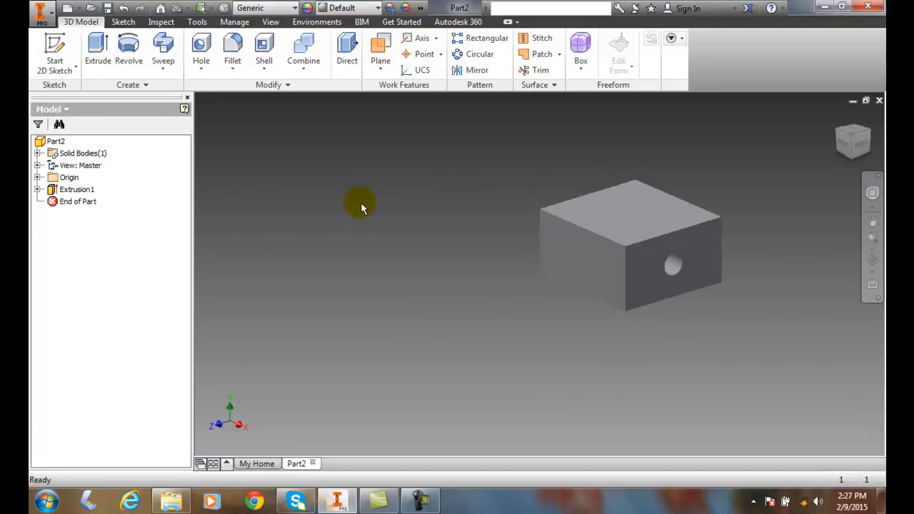
mouse_move(391, 210)
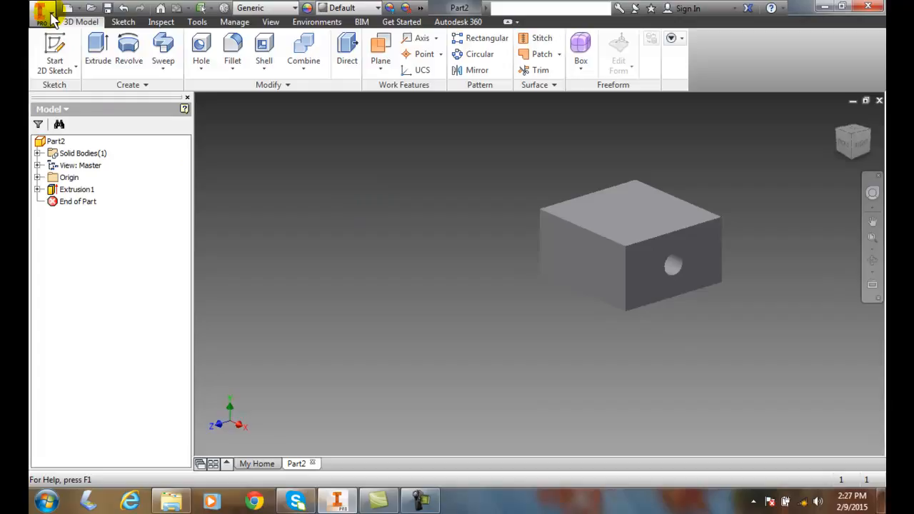
- Reopen Application Options from the Tools tab to view the Colors settings with Winter Night
left_click(41, 13)
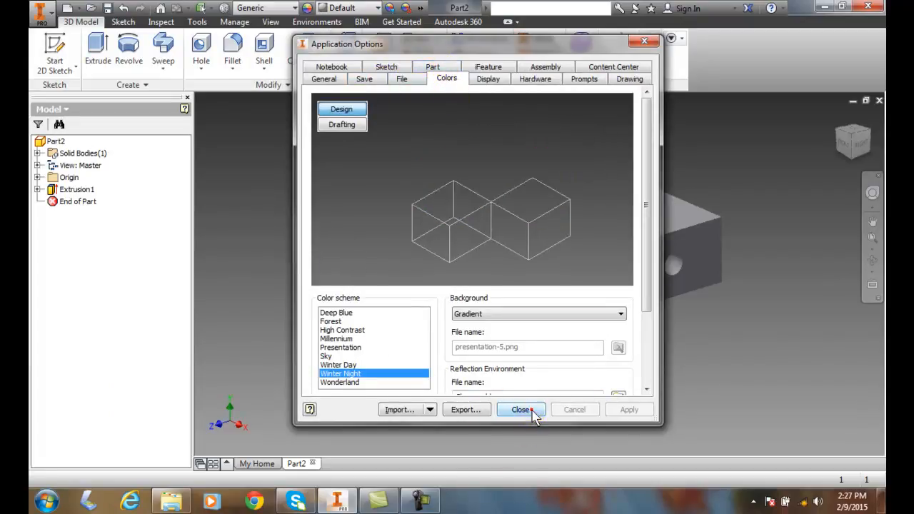
left_click(521, 410)
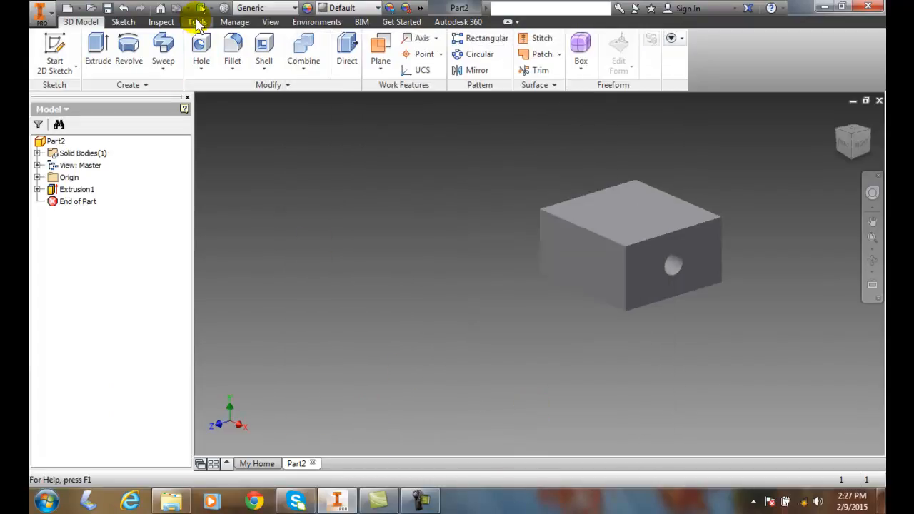
left_click(198, 21)
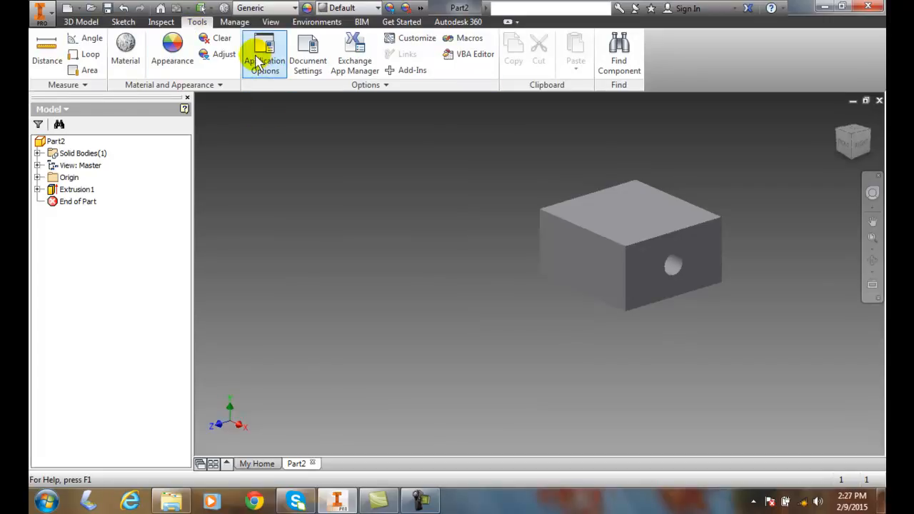
left_click(264, 54)
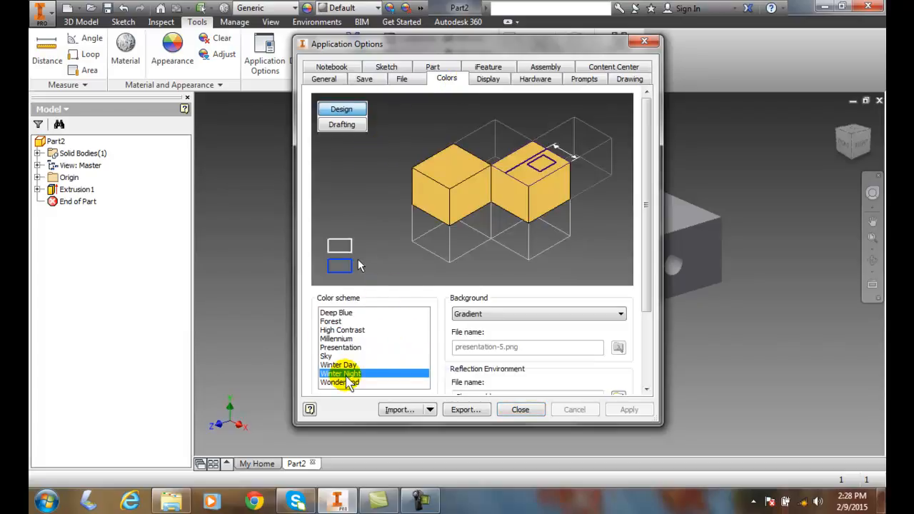
mouse_move(343, 350)
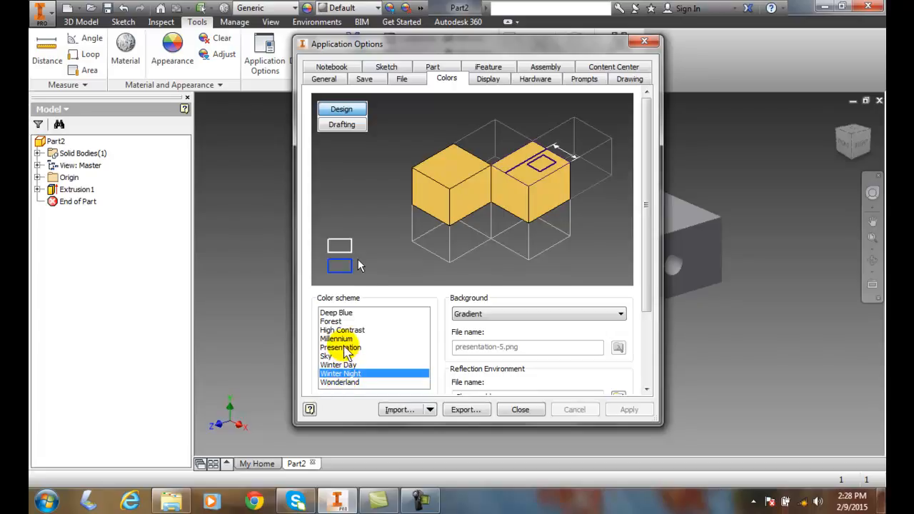
left_click(341, 347)
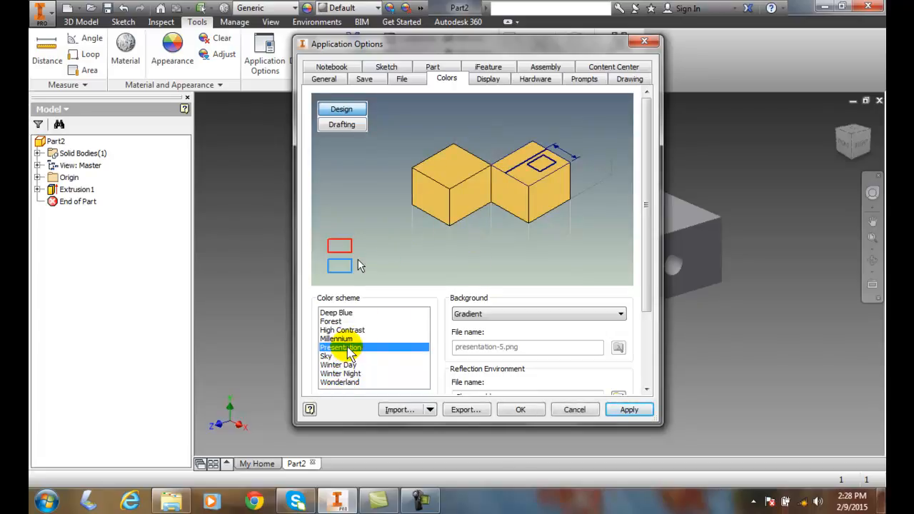
left_click(340, 330)
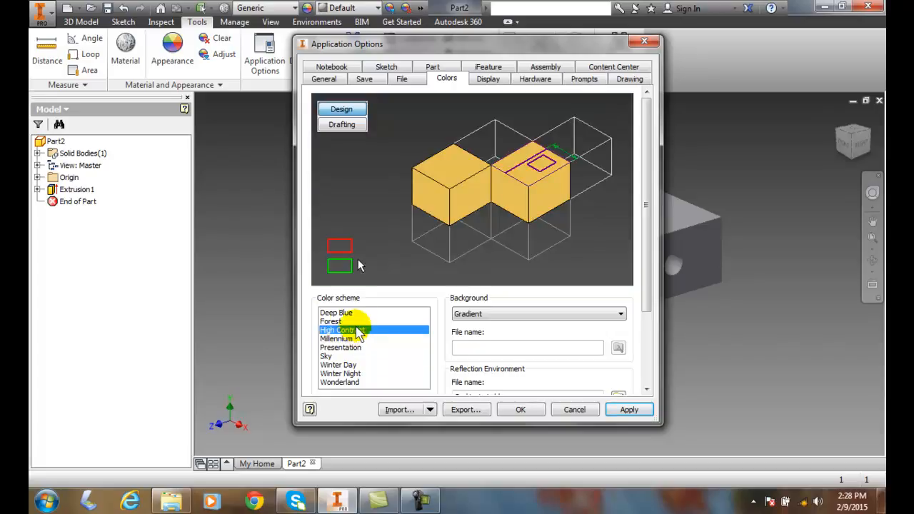
left_click(331, 320)
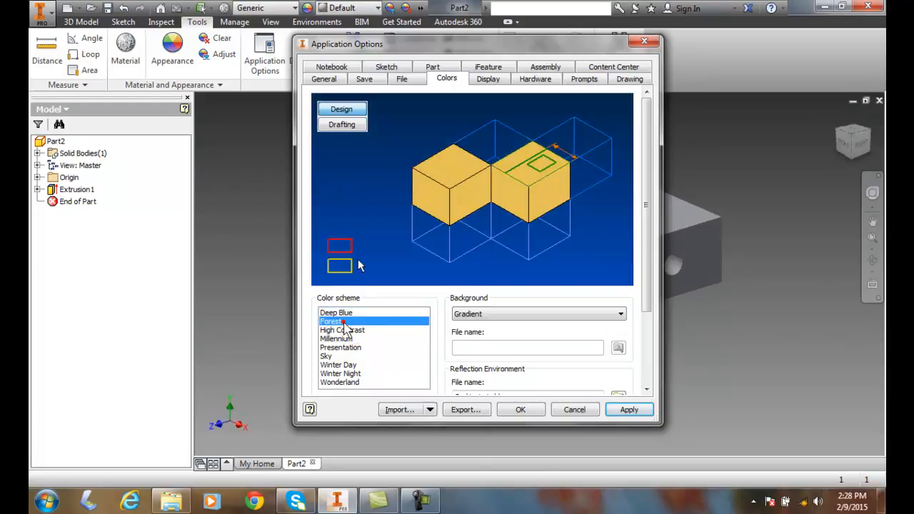
left_click(350, 382)
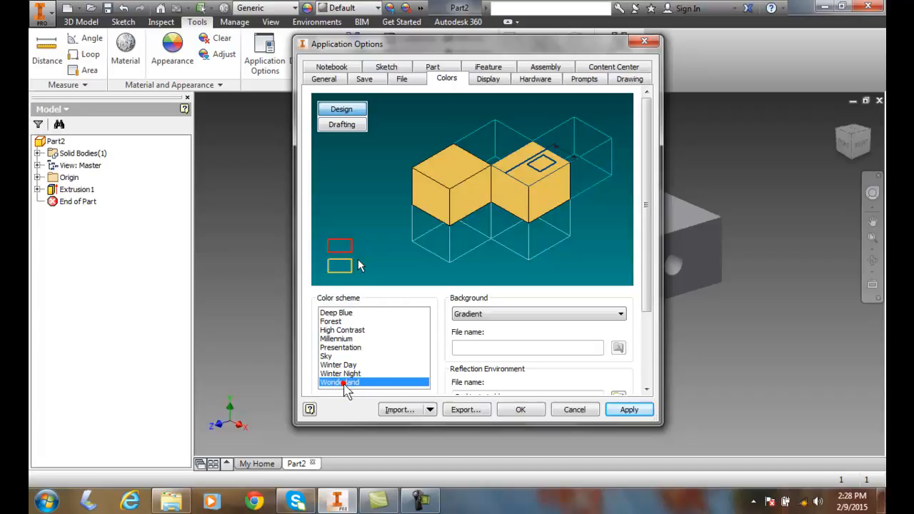
left_click(327, 356)
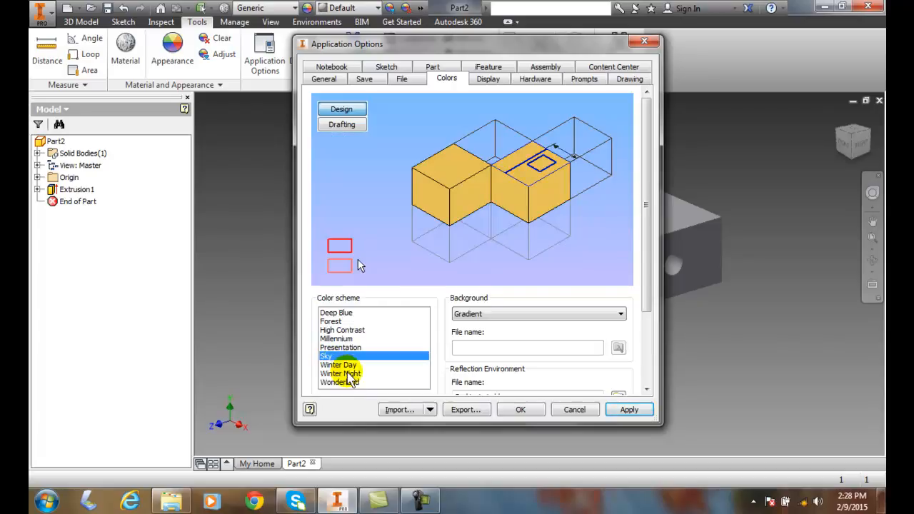
left_click(338, 365)
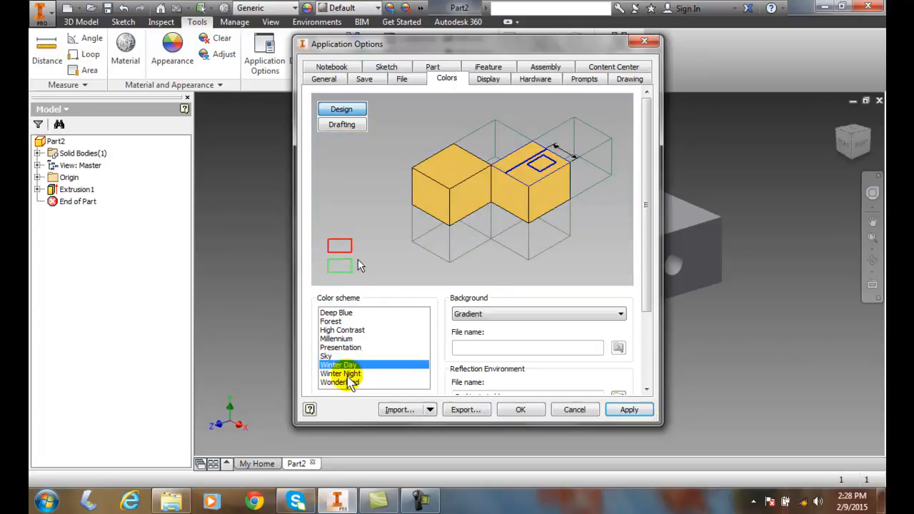
left_click(341, 373)
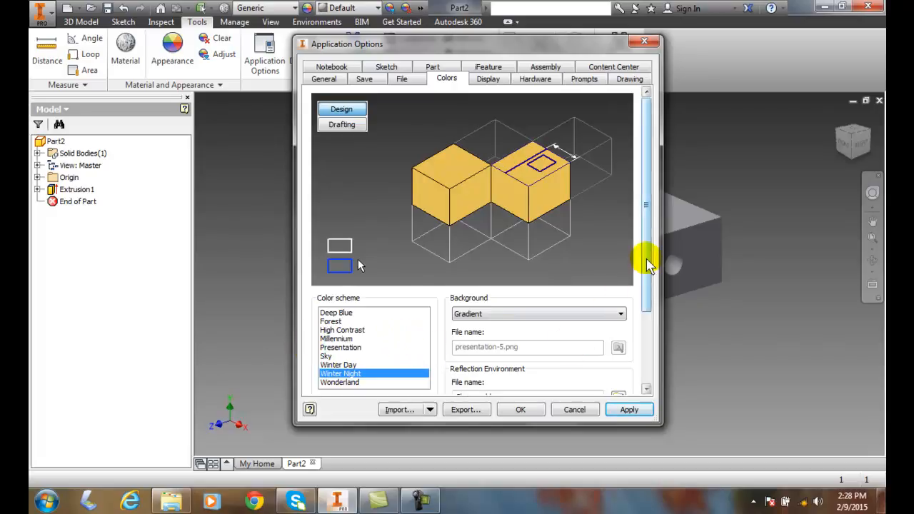
scroll("down", 3)
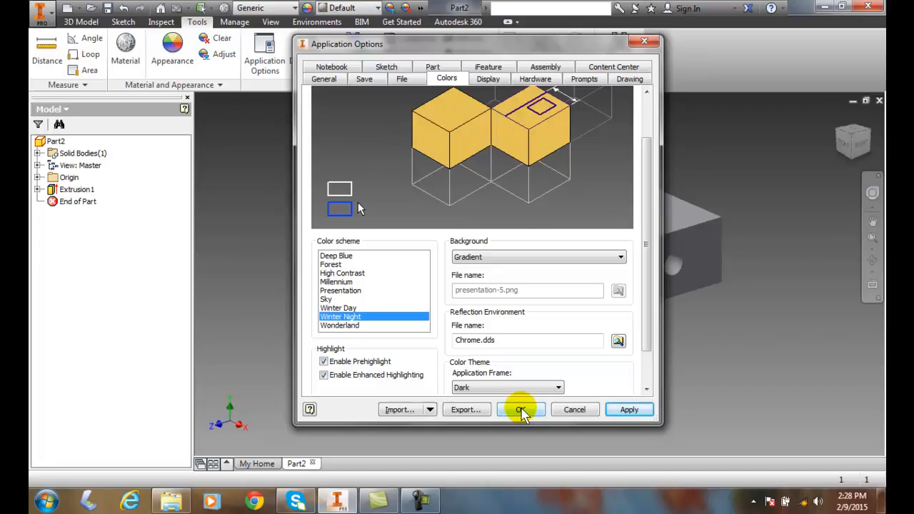
mouse_move(321, 321)
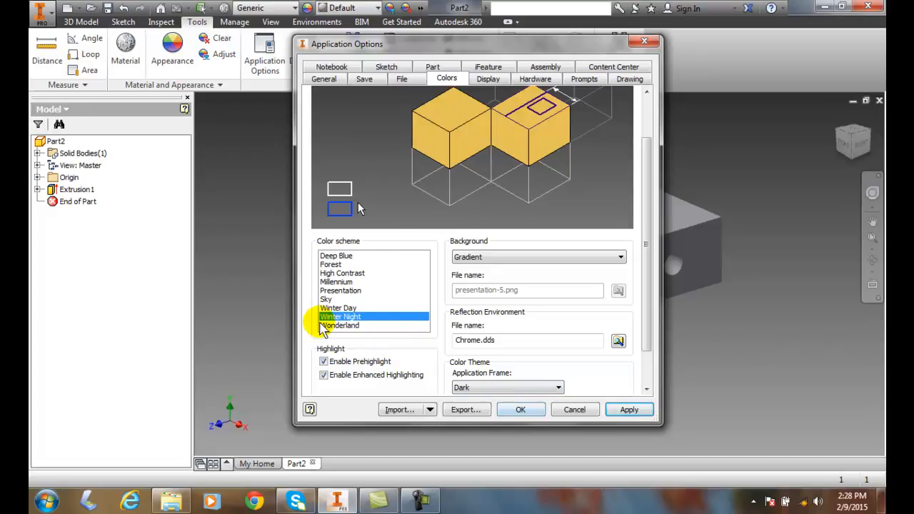
left_click(341, 291)
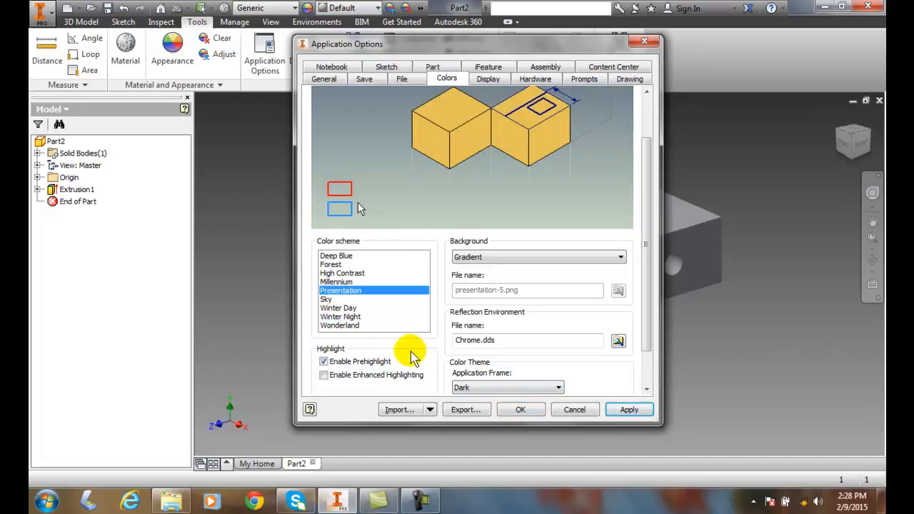
mouse_move(415, 368)
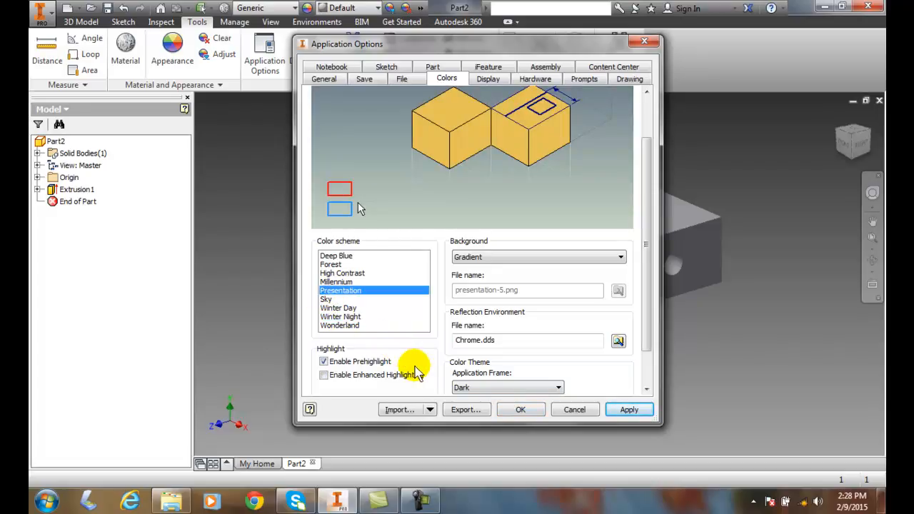
mouse_move(553, 425)
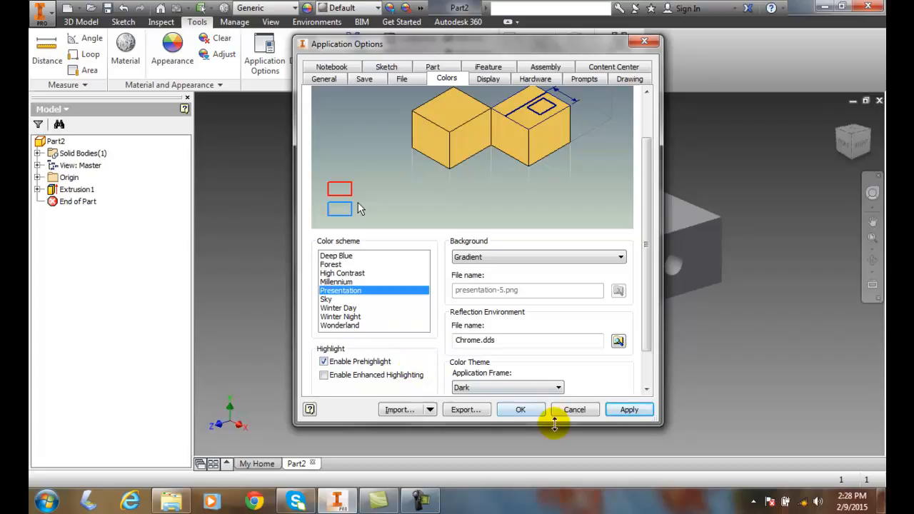
mouse_move(341, 318)
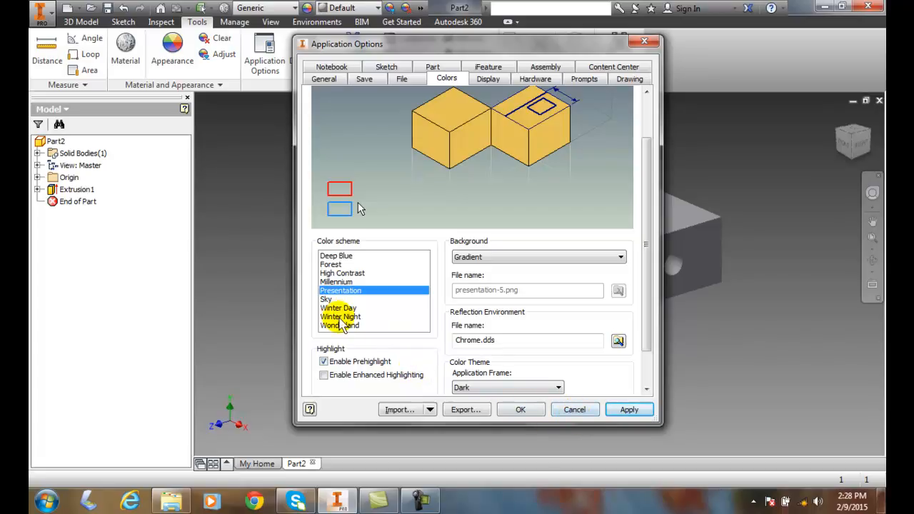
left_click(341, 316)
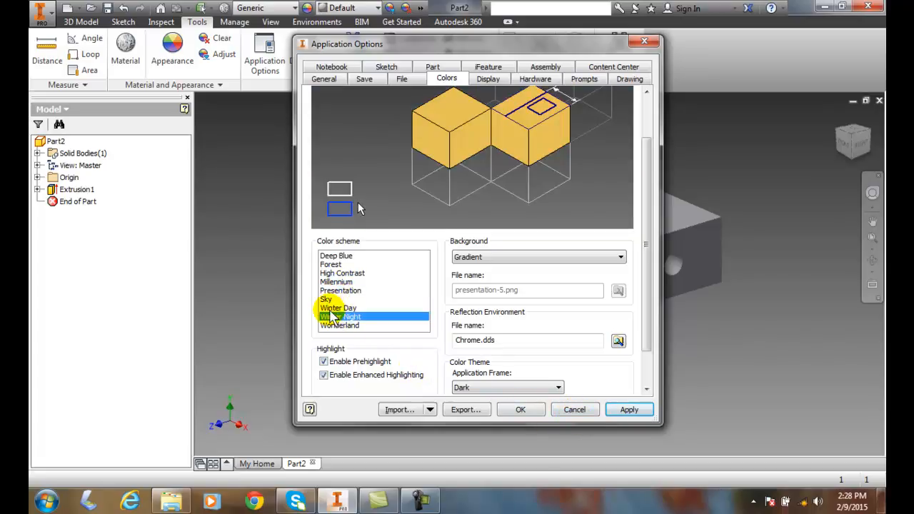